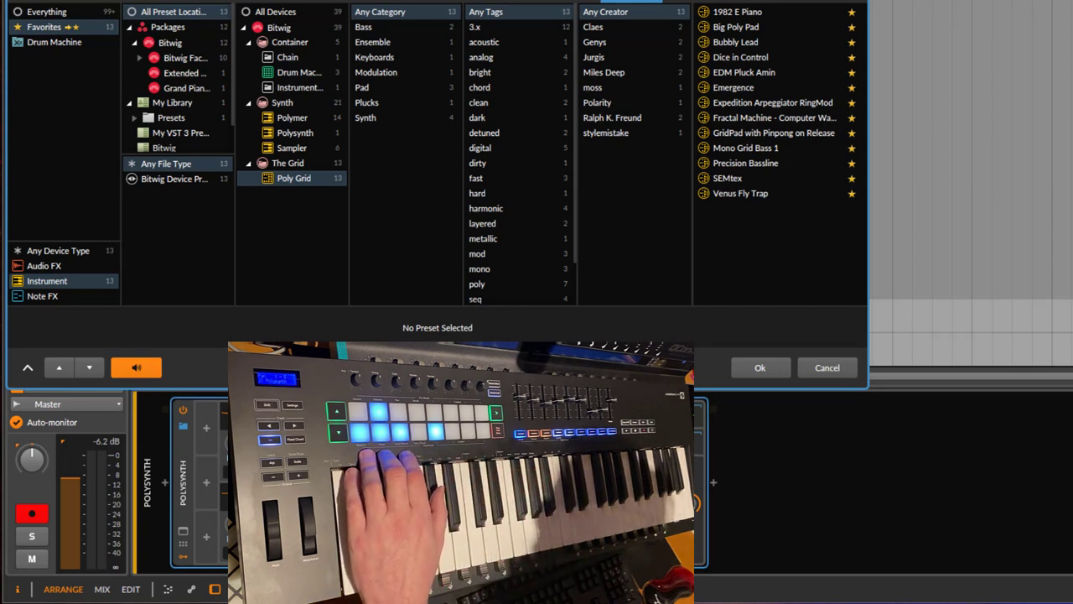
Step: Audition the 1982 E Piano, Expedition Arpeggiator RingMod and Bubbly Lead favourite Poly Grid presets
{"action": "left_click", "coordinate": [738, 11]}
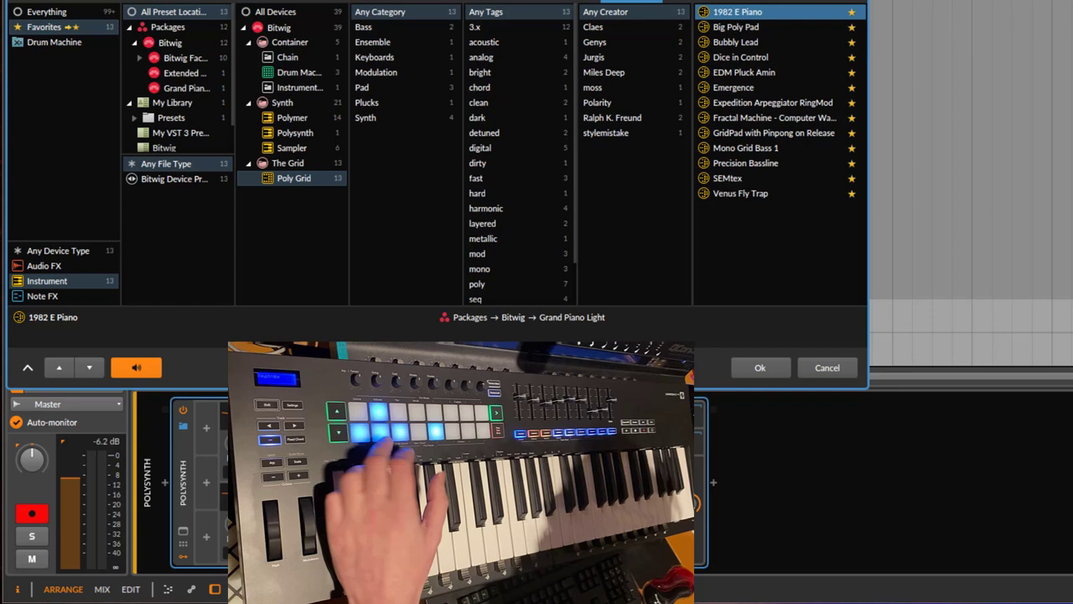
{"action": "left_click", "coordinate": [773, 102]}
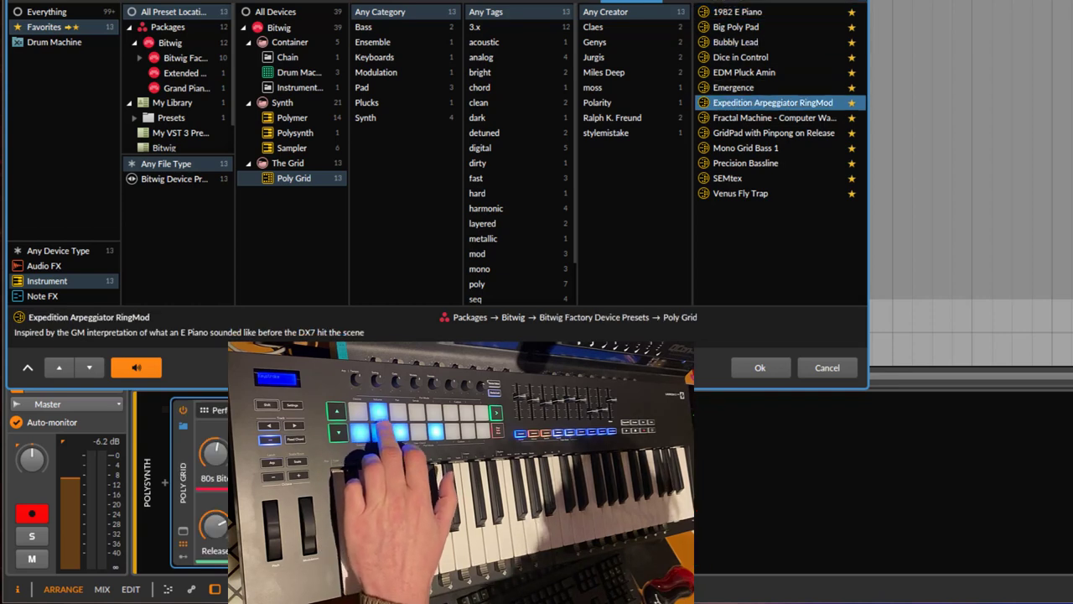
{"action": "left_click", "coordinate": [735, 42]}
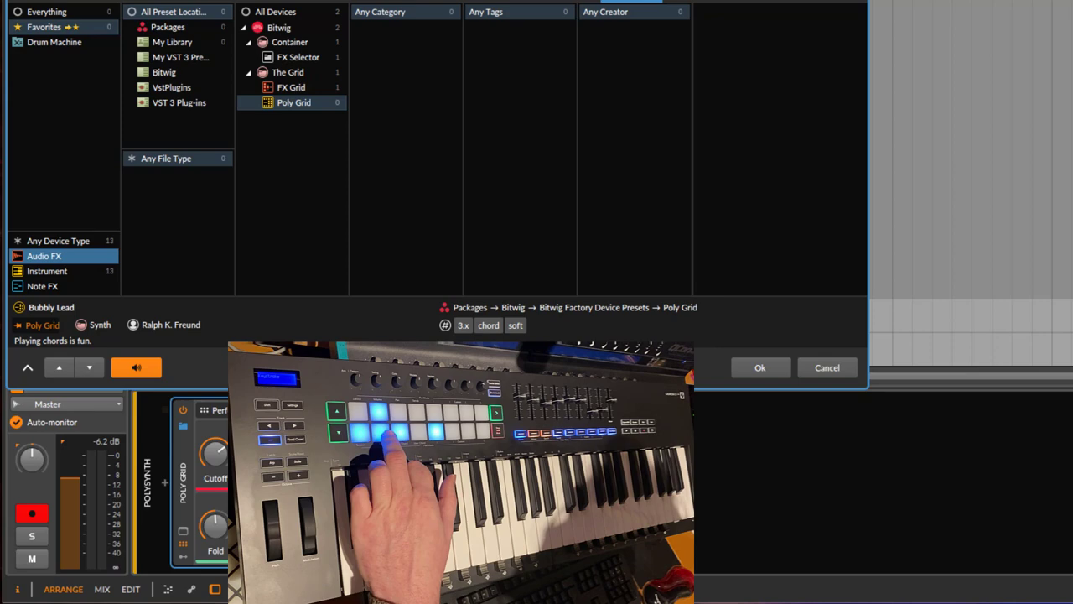
{"action": "left_click", "coordinate": [47, 271]}
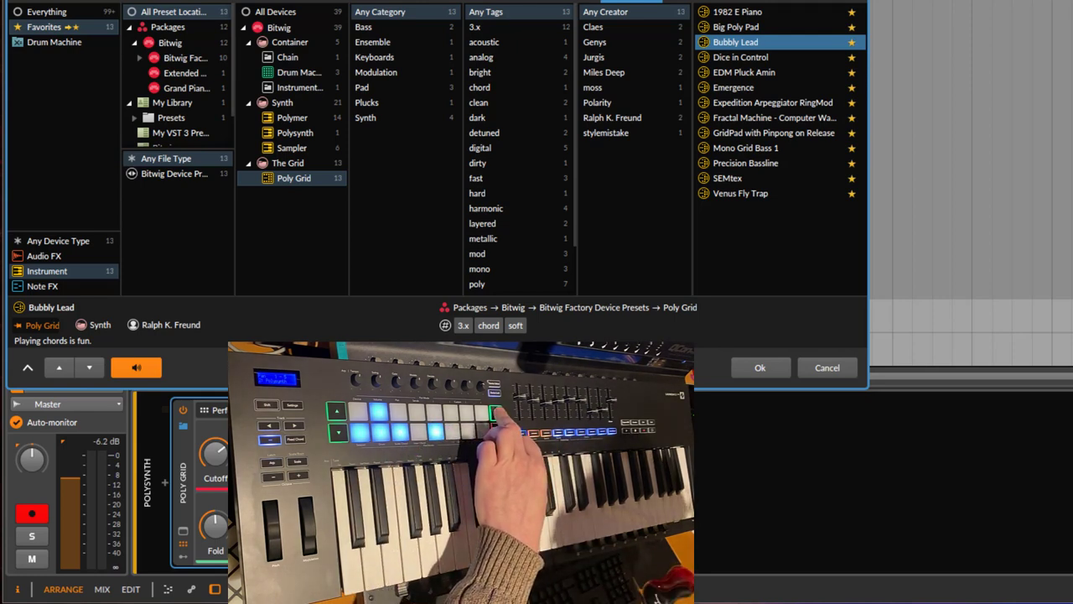
Step: Confirm Bubbly Lead in the preset browser so the track becomes Bubbly Lead
{"action": "left_click", "coordinate": [760, 368]}
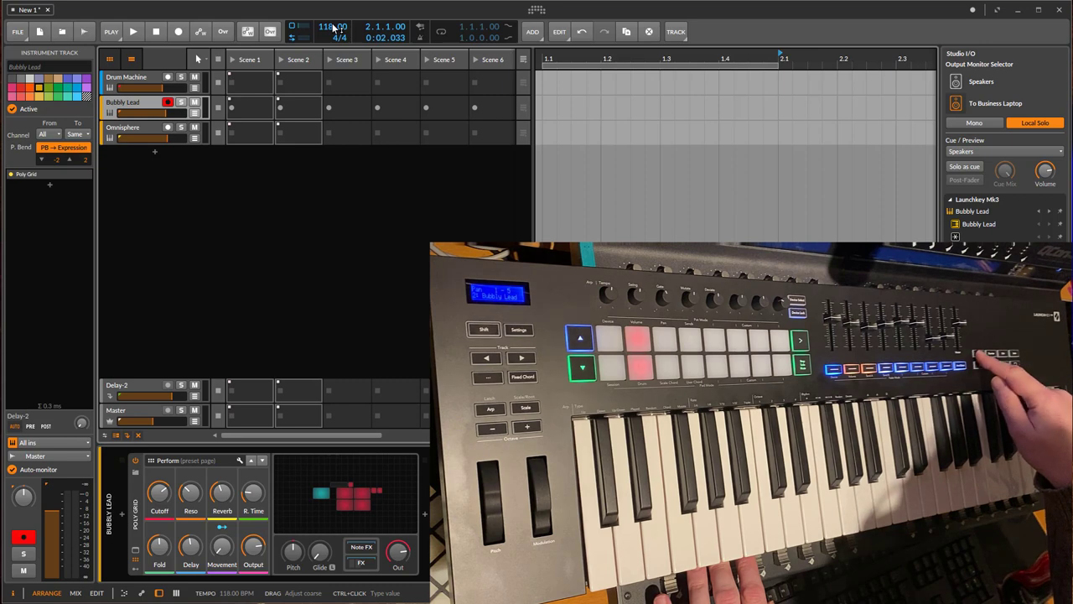
Step: Record a clip into Bubbly Lead's Scene 1 slot, then stop playback
{"action": "left_click", "coordinate": [134, 31]}
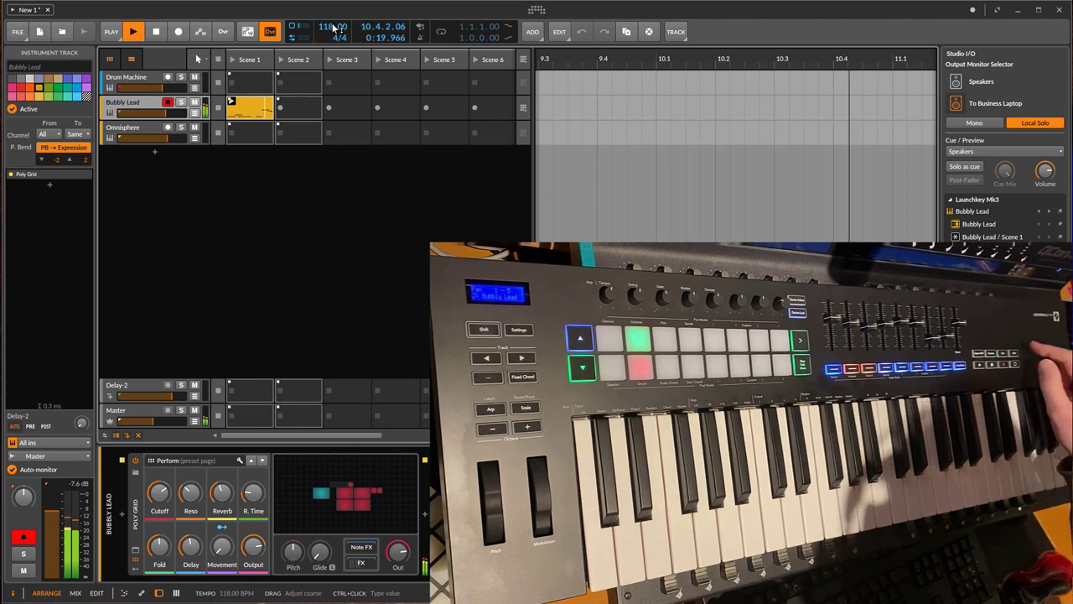
{"action": "left_click", "coordinate": [156, 31]}
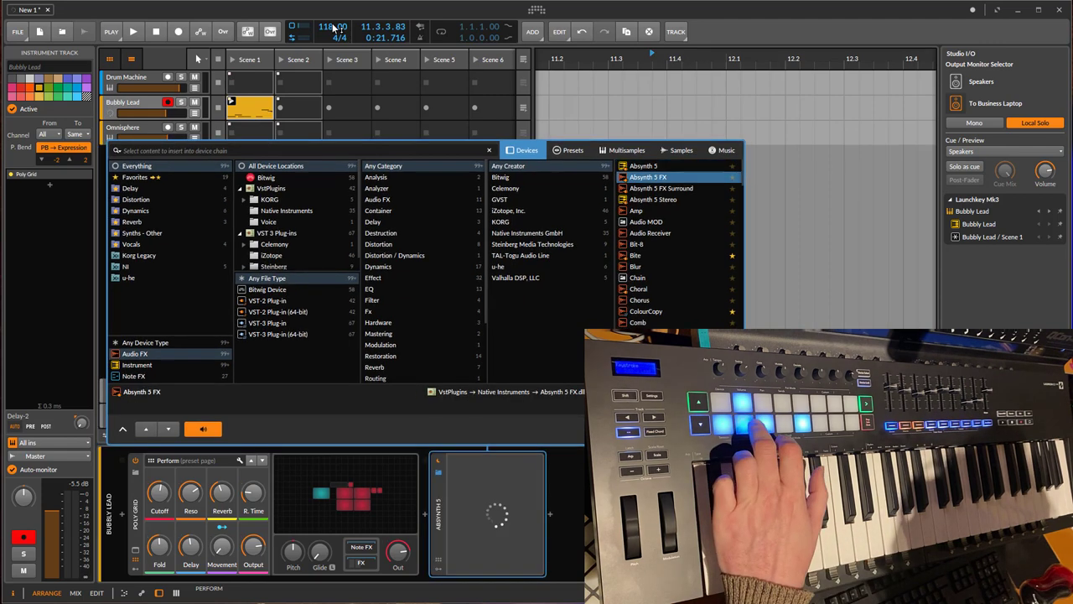
Step: Insert the Chorus audio effect after Poly Grid on Bubbly Lead
{"action": "left_click", "coordinate": [639, 288]}
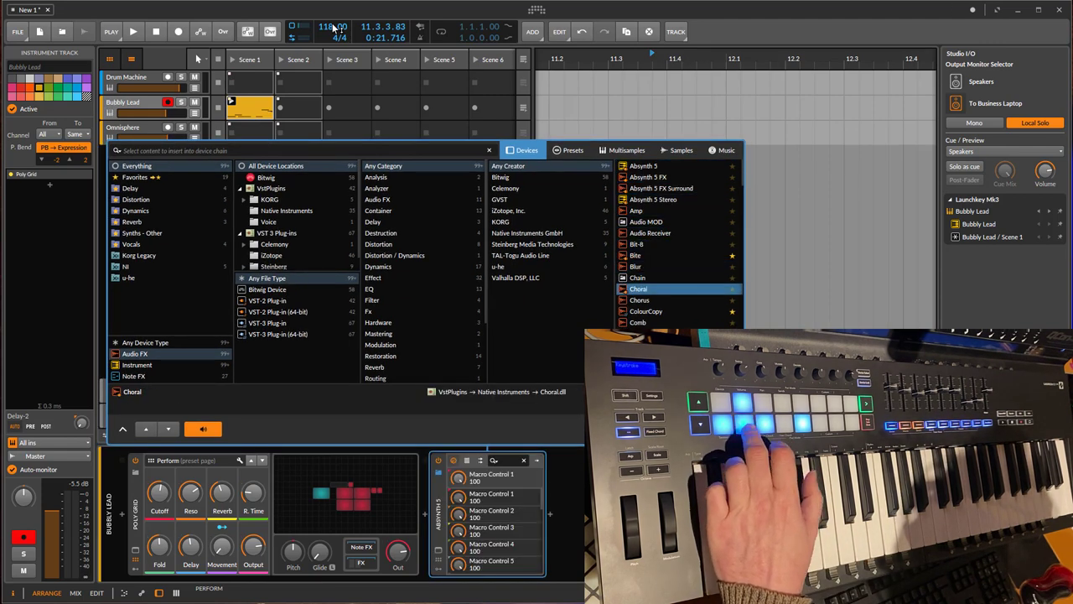
{"action": "left_click", "coordinate": [639, 299]}
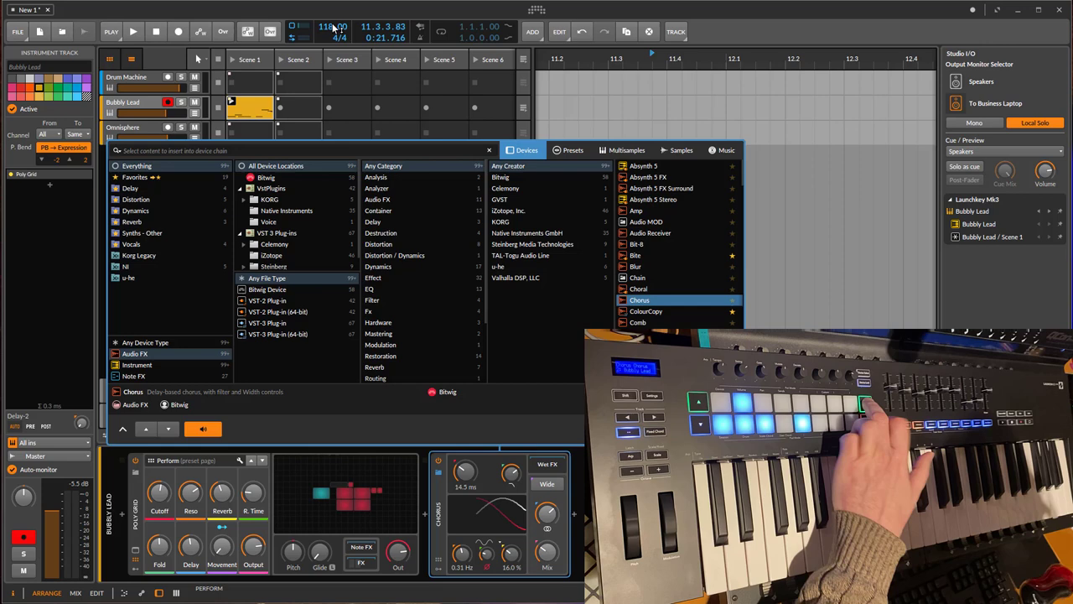
{"action": "double_click", "coordinate": [640, 299]}
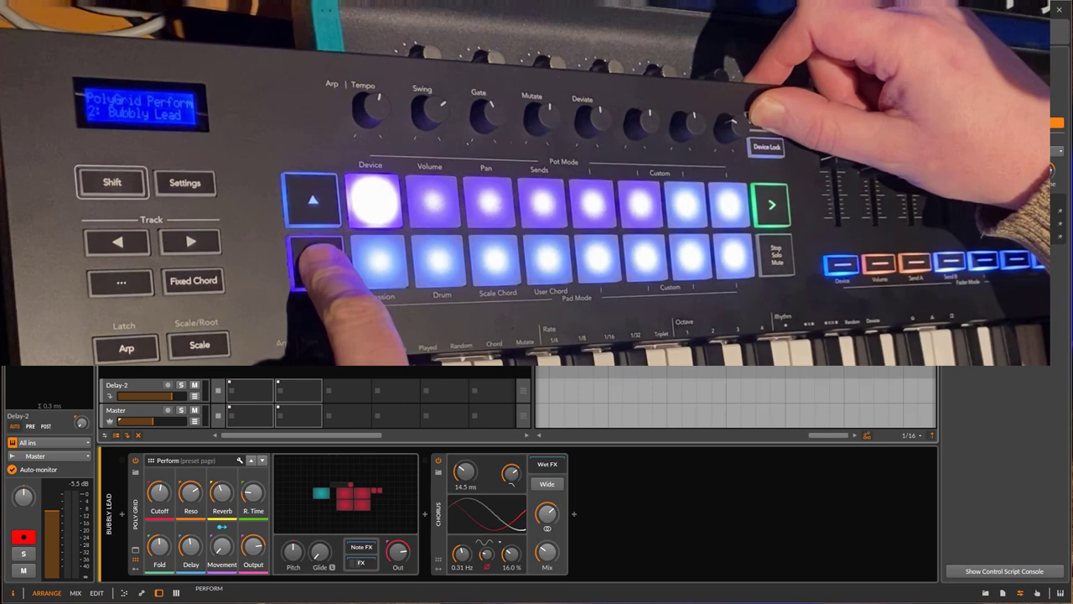
{"action": "left_click", "coordinate": [315, 260]}
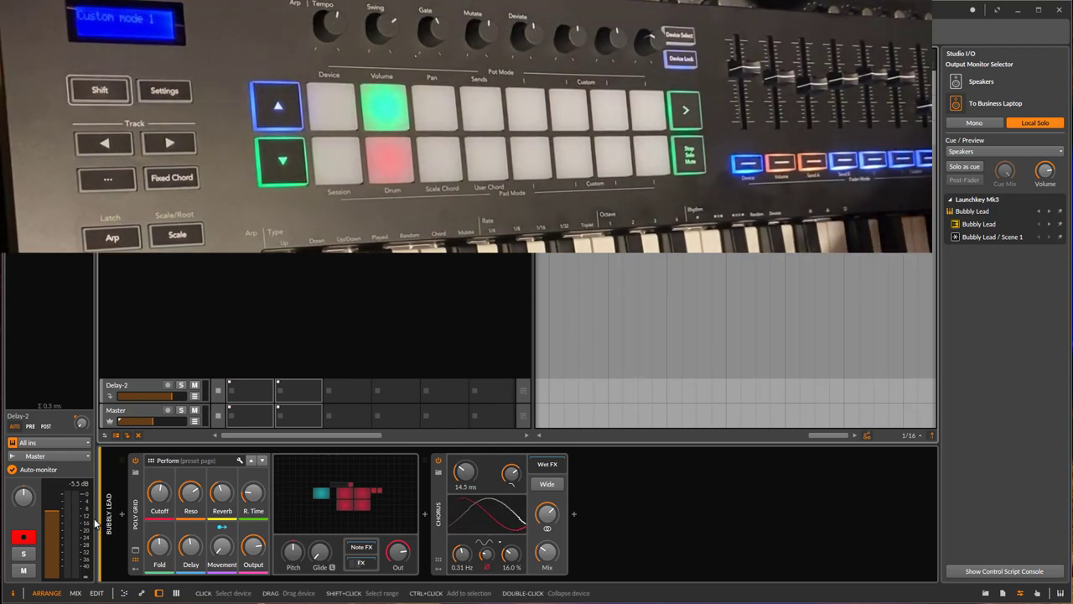
Step: Start mapping Poly Grid's Cutoff knob using Map to Controller or Key
{"action": "right_click", "coordinate": [159, 492]}
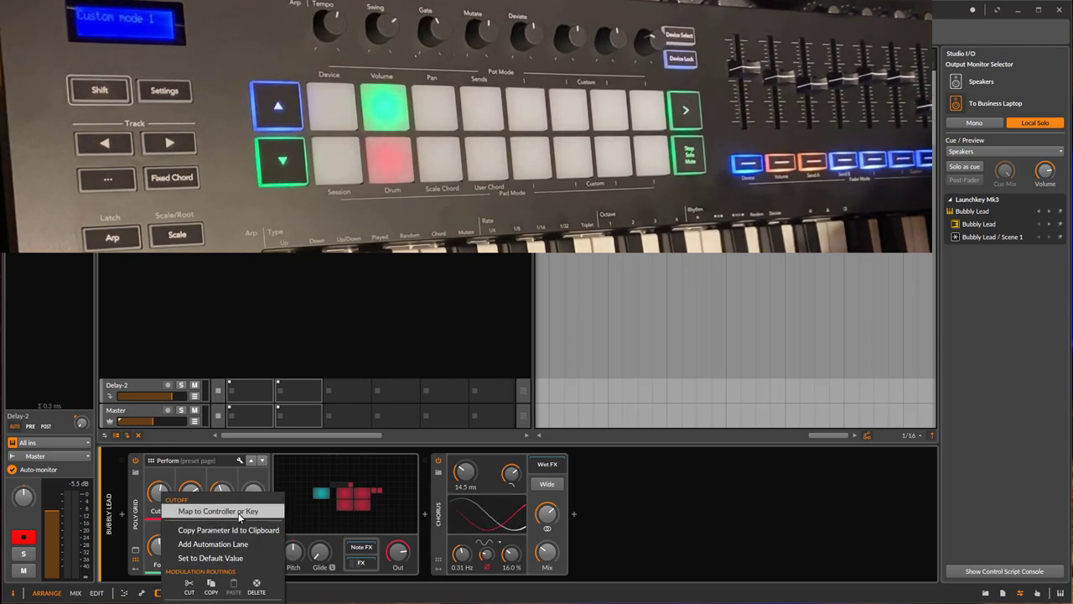
{"action": "left_click", "coordinate": [218, 511]}
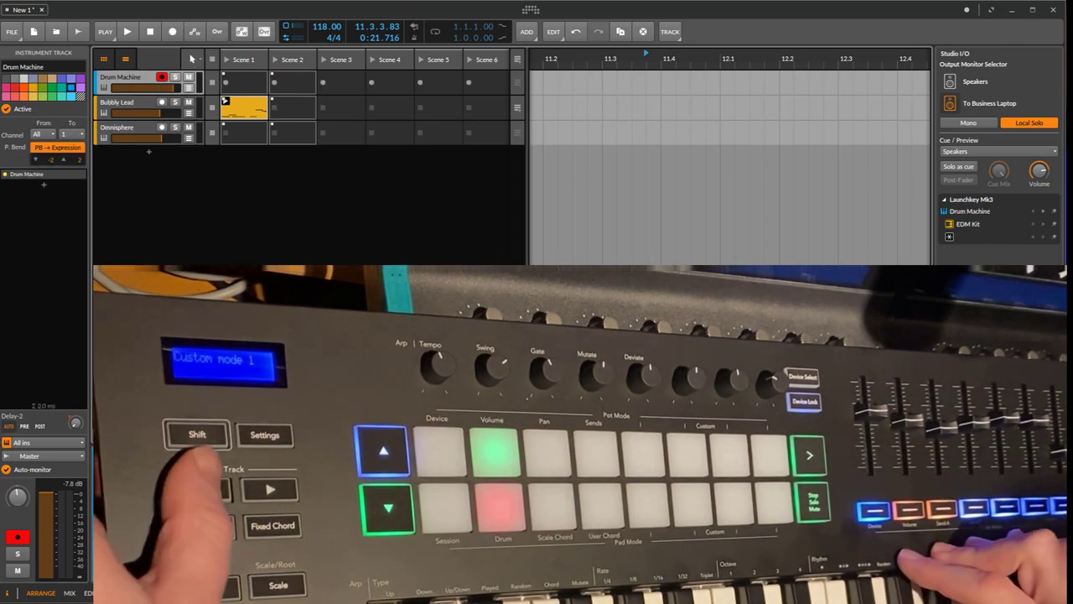
Step: Step through the tracks to Bubbly Lead and start transport playback
{"action": "left_click", "coordinate": [118, 102]}
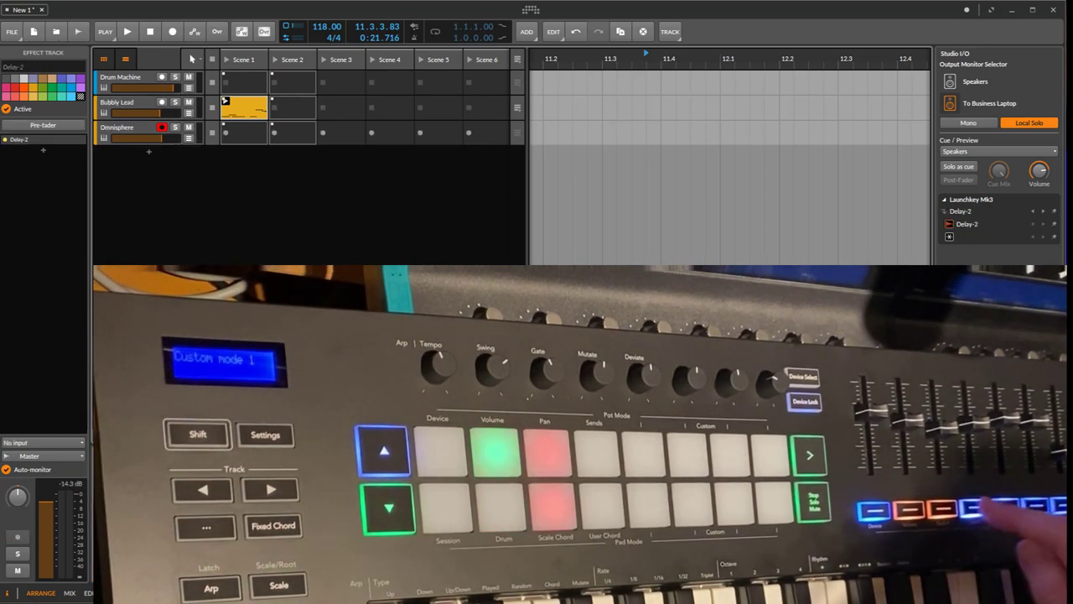
{"action": "left_click", "coordinate": [117, 127]}
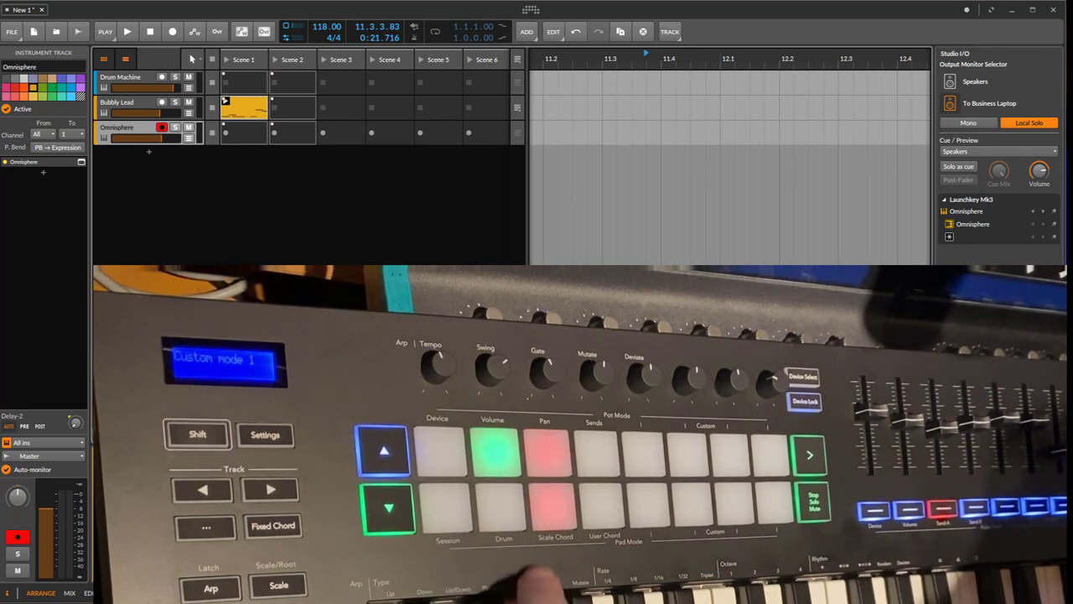
{"action": "left_click", "coordinate": [127, 32]}
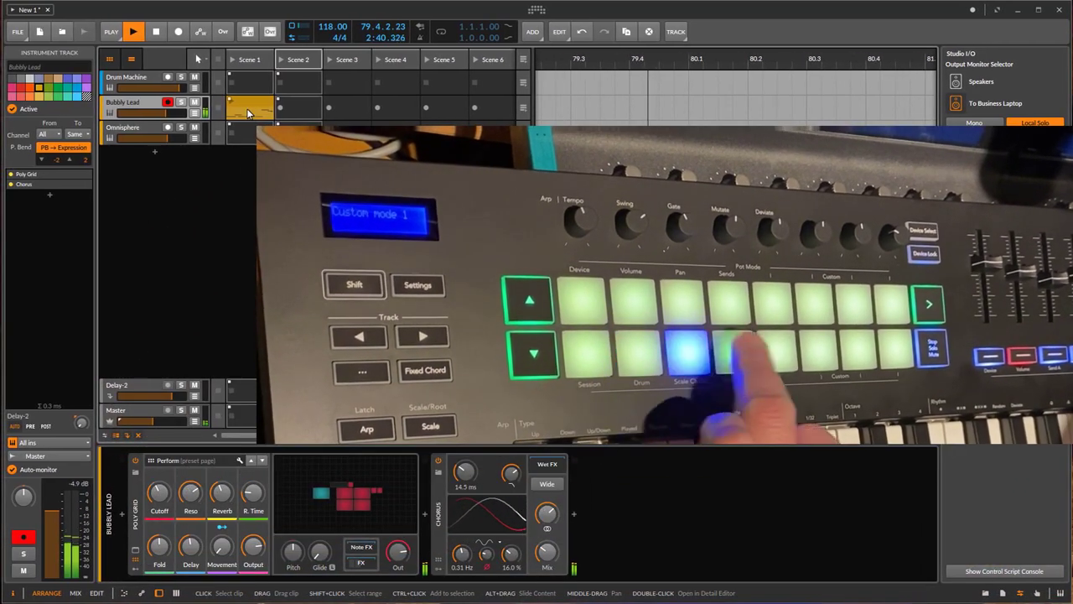
{"action": "left_click", "coordinate": [126, 77]}
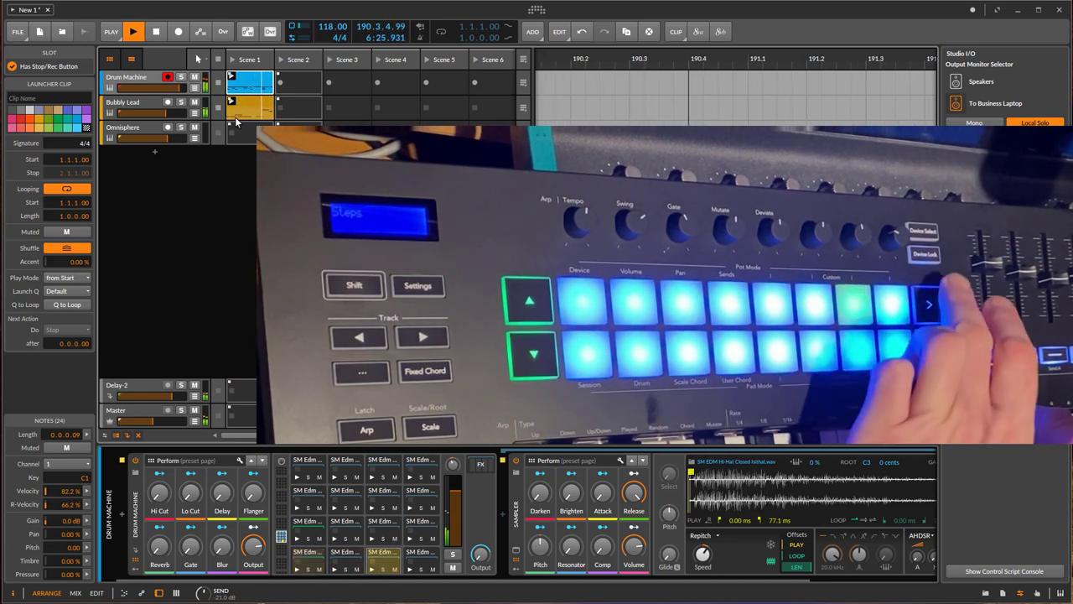
Step: Record a drum pattern into the Drum Machine track's Scene 1 slot
{"action": "left_click", "coordinate": [133, 31]}
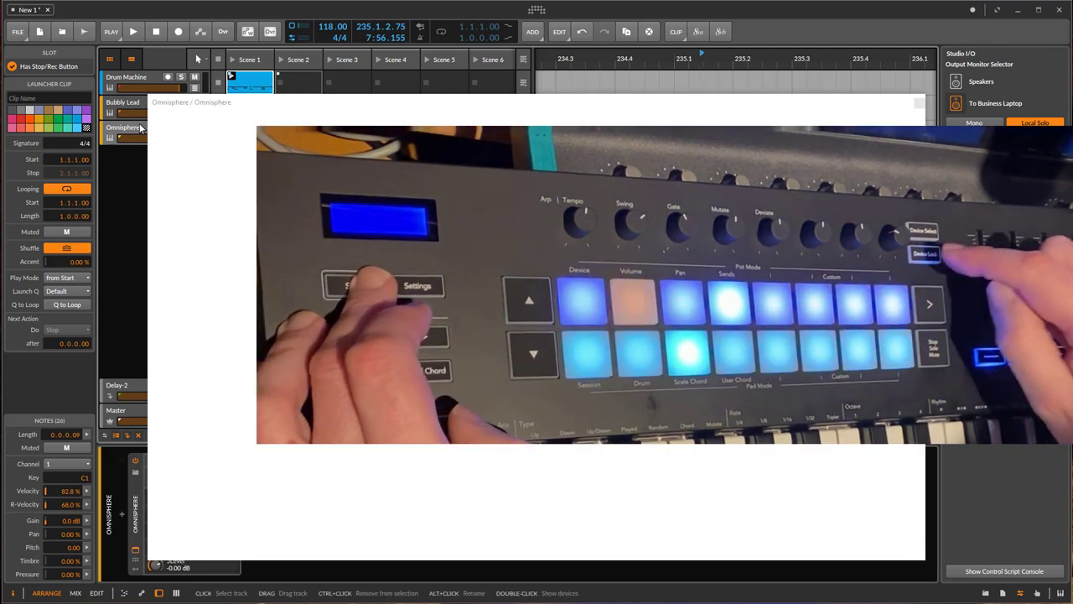
Step: Browse Omnisphere's String Machines category and load one of its patches
{"action": "double_click", "coordinate": [123, 127]}
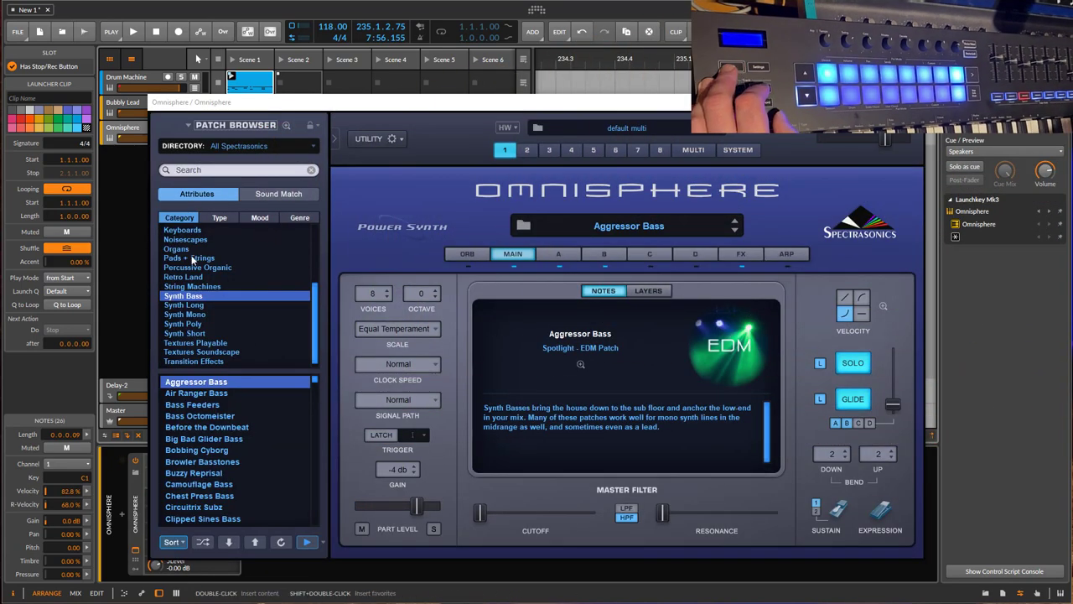
{"action": "left_click", "coordinate": [192, 286]}
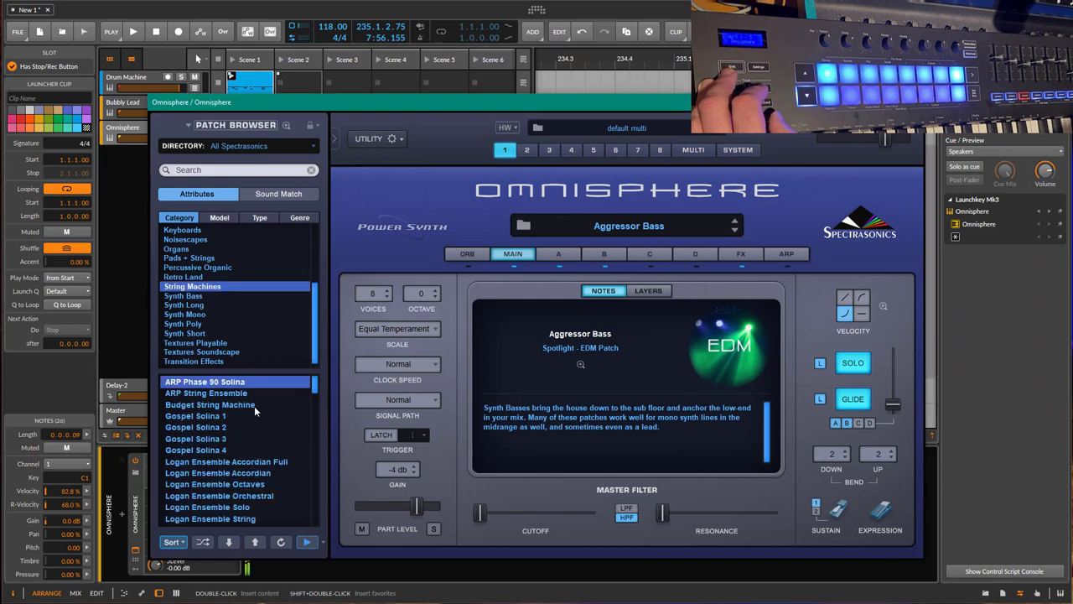
{"action": "double_click", "coordinate": [205, 381]}
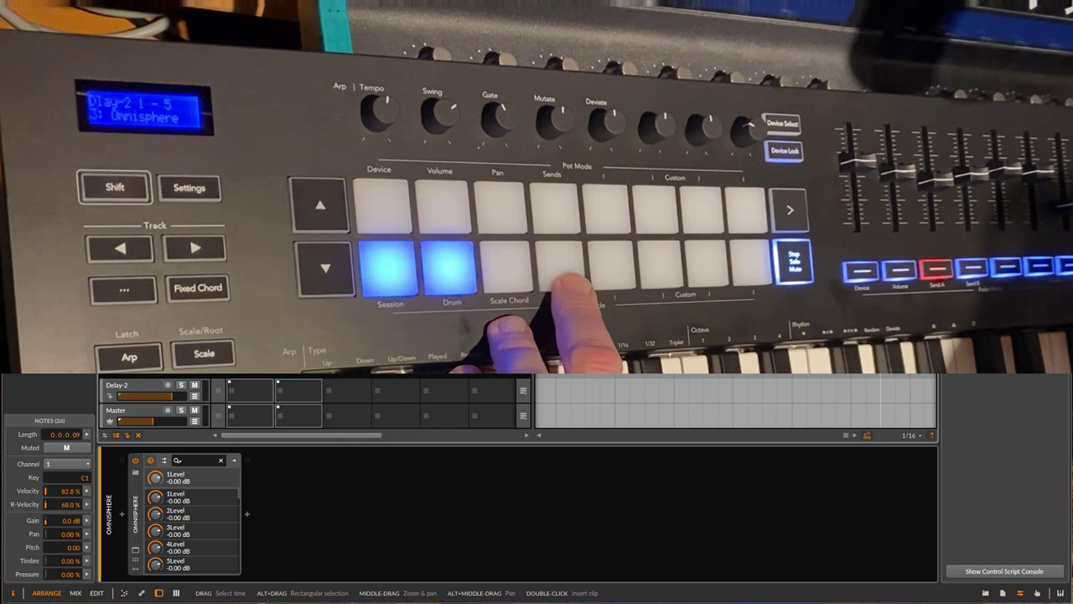
Step: Close the Omnisphere plugin window to return to the device chain
{"action": "left_click", "coordinate": [558, 266]}
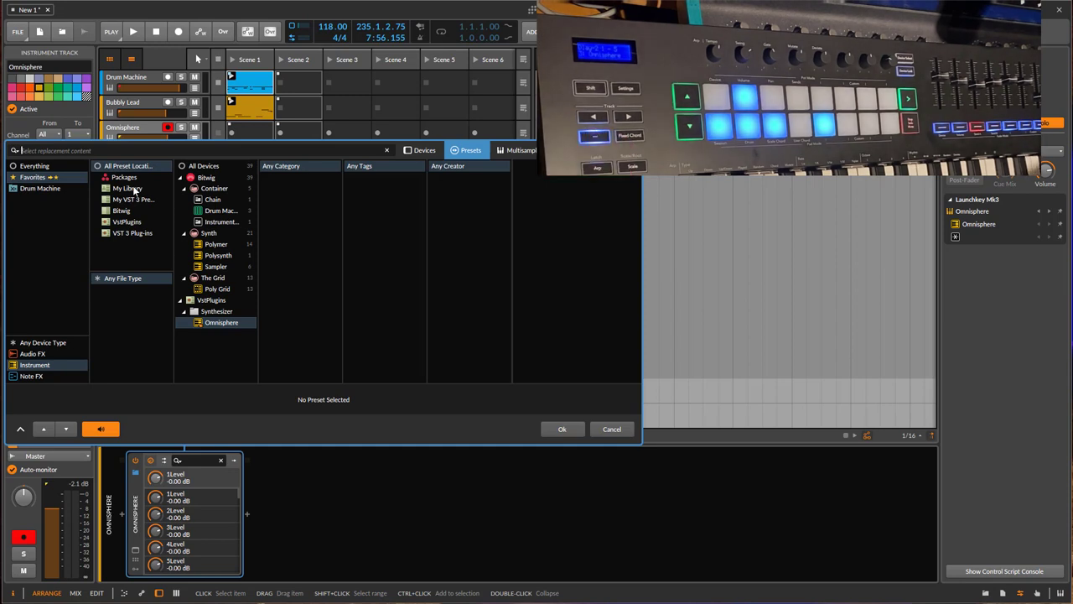
Step: Search devices for 'synth' and choose Synth1 to replace Omnisphere
{"action": "type", "text": "synth"}
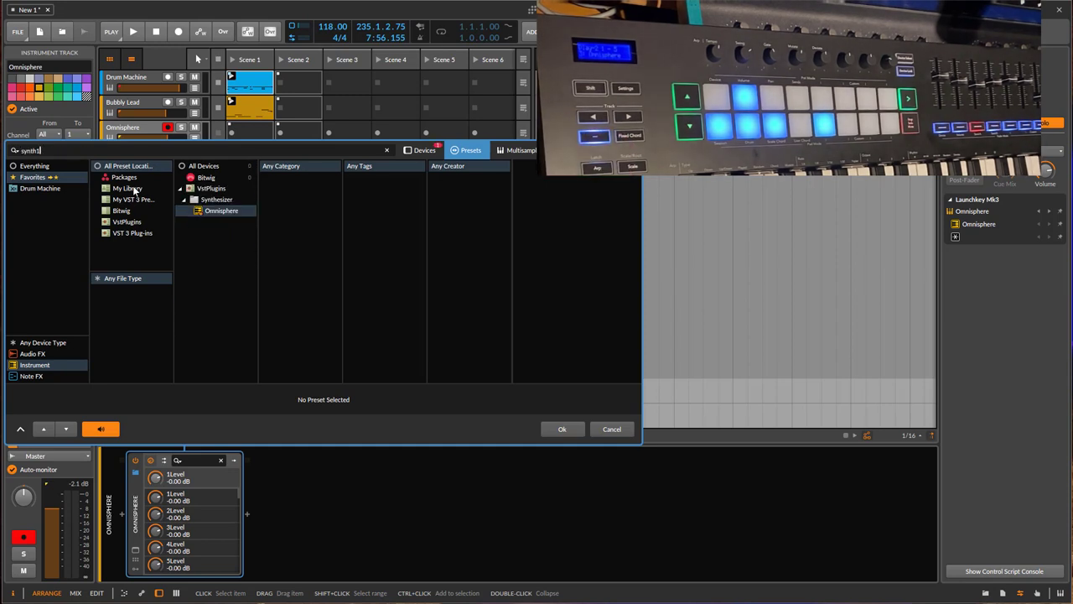
{"action": "left_click", "coordinate": [423, 150]}
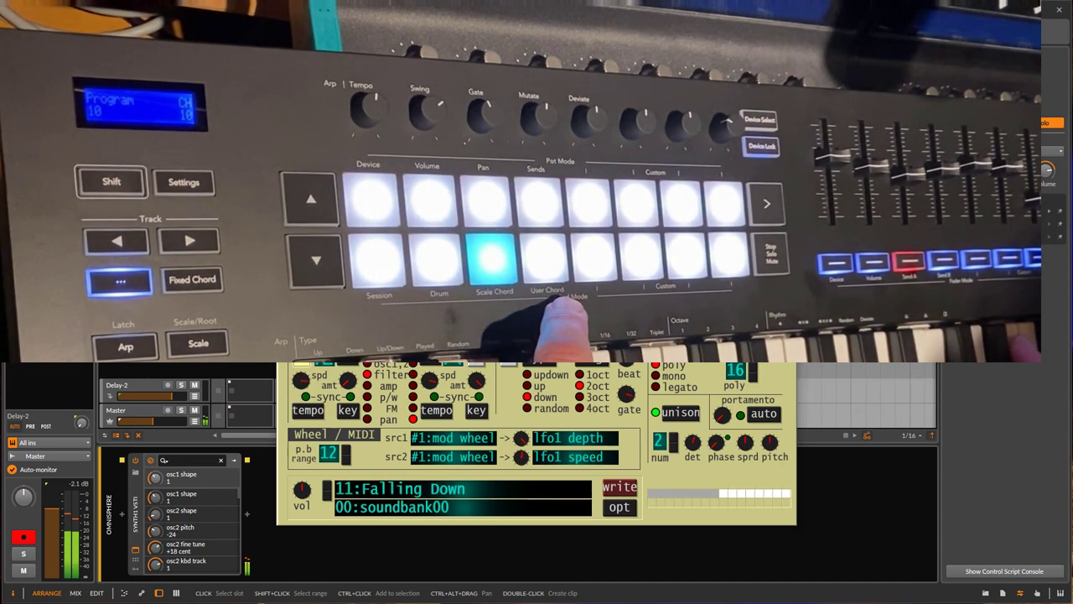
Step: Select Synth1 program 5, String Choir, in place of Falling Down
{"action": "left_click", "coordinate": [590, 202]}
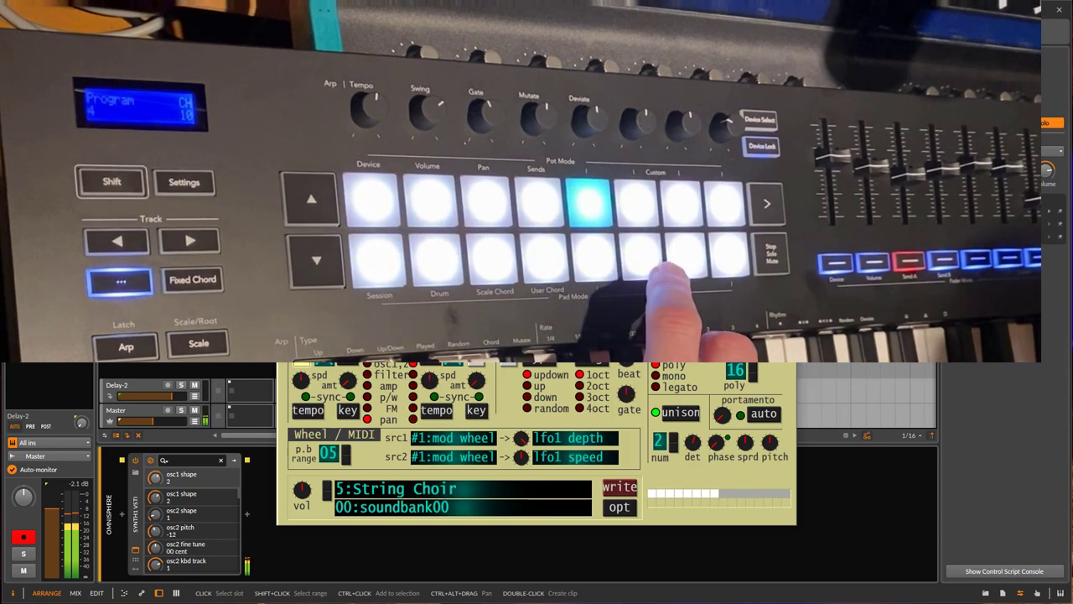